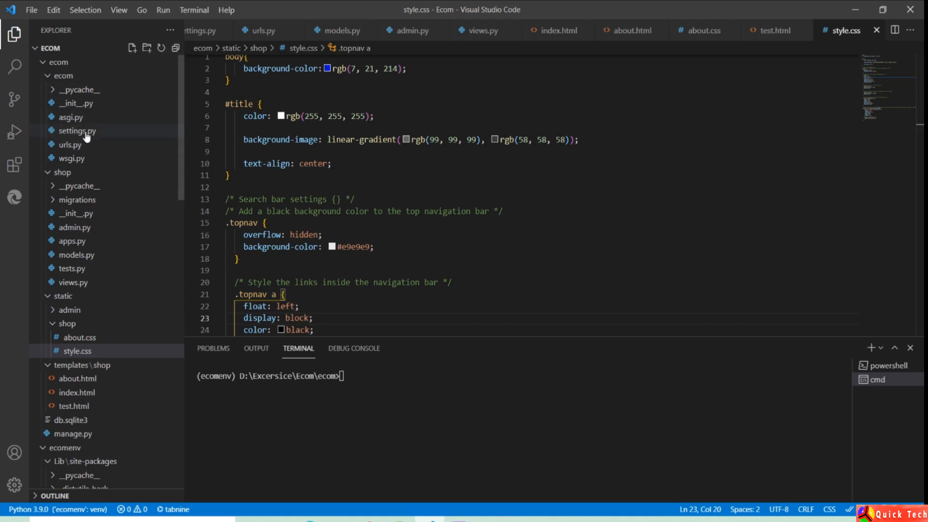
- View settings.py at the static files section with STATIC_URL and STATICFILES_DIRS
left_click(77, 131)
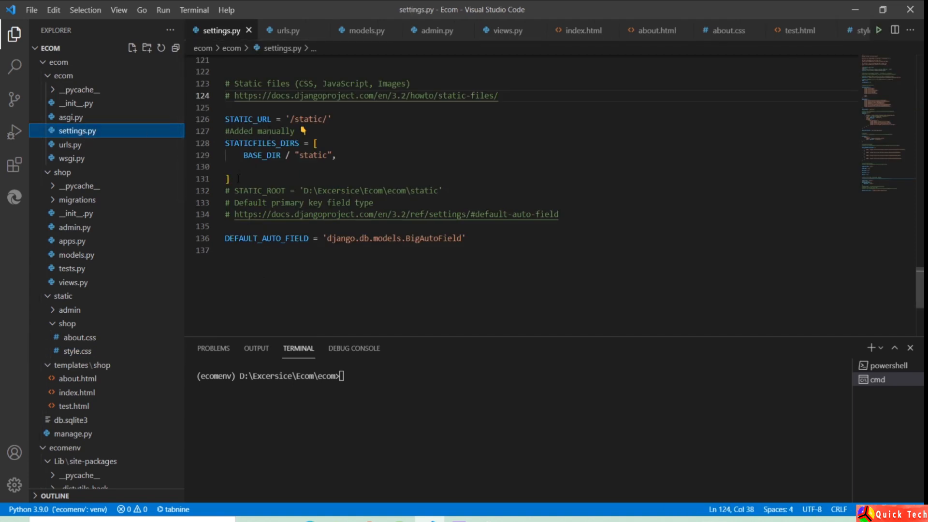
left_click_drag(225, 143, 237, 179)
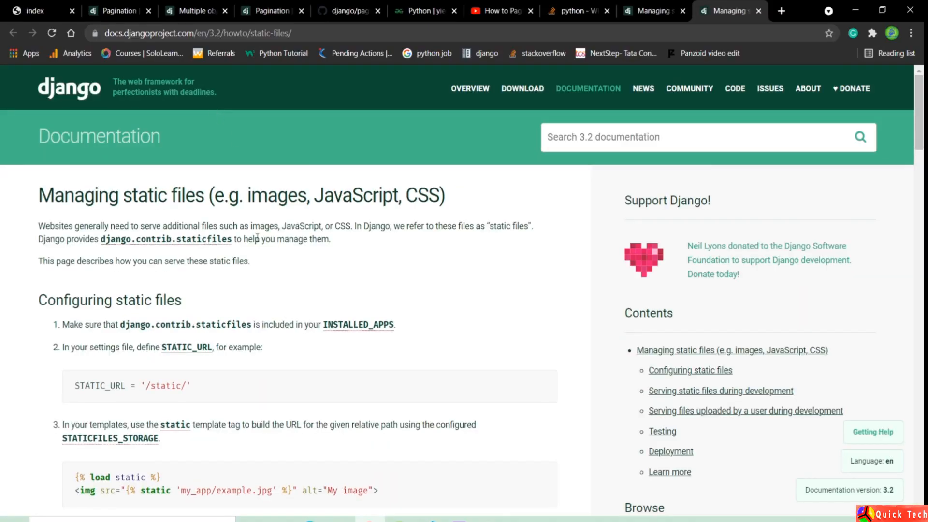
- Review the STATICFILES_DIRS example in the Django static files docs
scroll("down", 3)
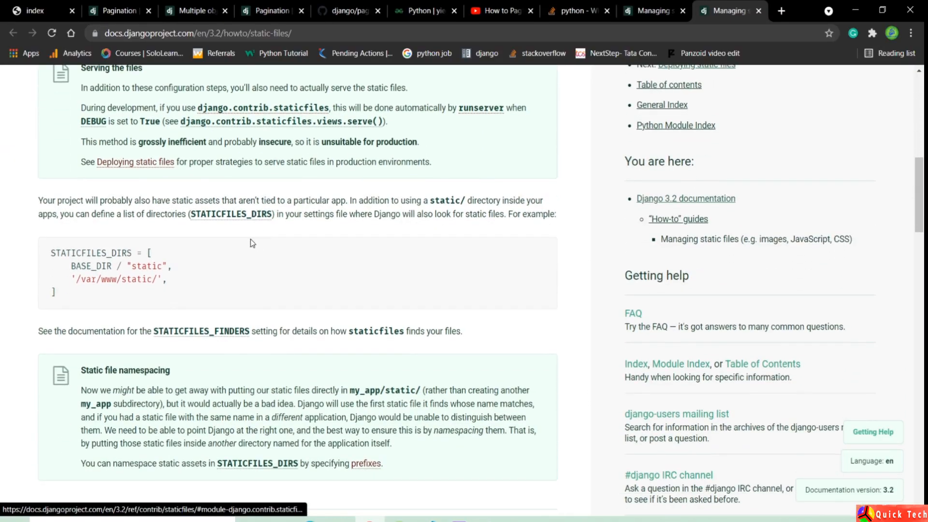
left_click_drag(150, 252, 68, 279)
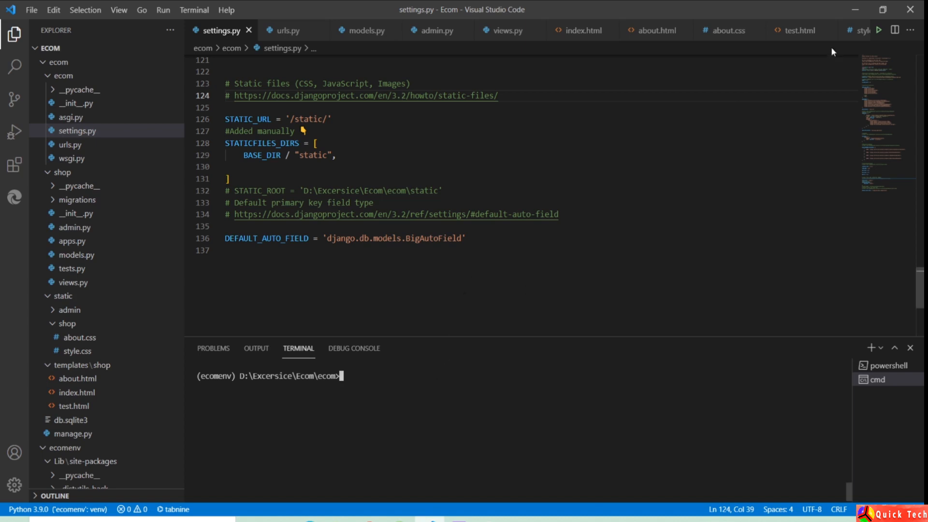
- Change the body background-color in style.css from blue to pink rgb(214, 7, 128)
left_click(843, 30)
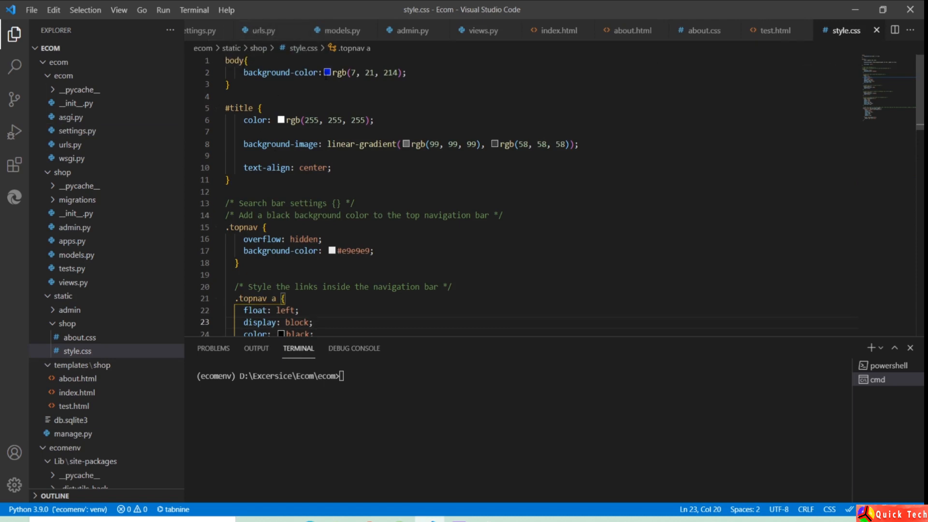
left_click(343, 72)
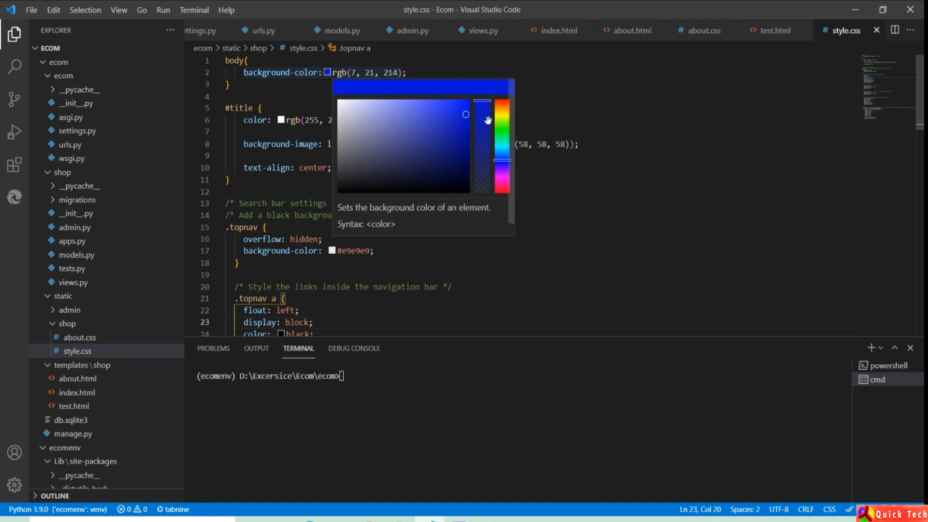
left_click_drag(501, 109, 502, 132)
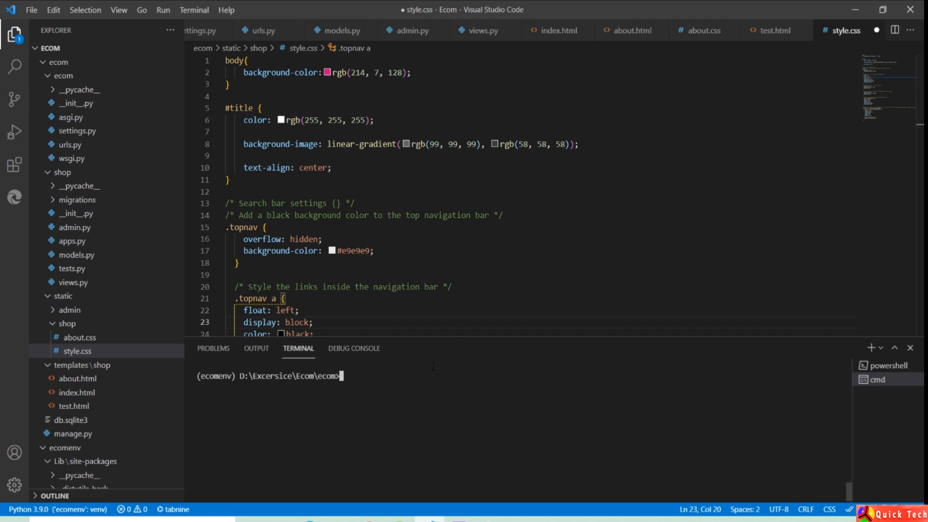
- Run python manage.py runserver and follow the 127.0.0.1:8000 link to the browser
type("python manage.py r")
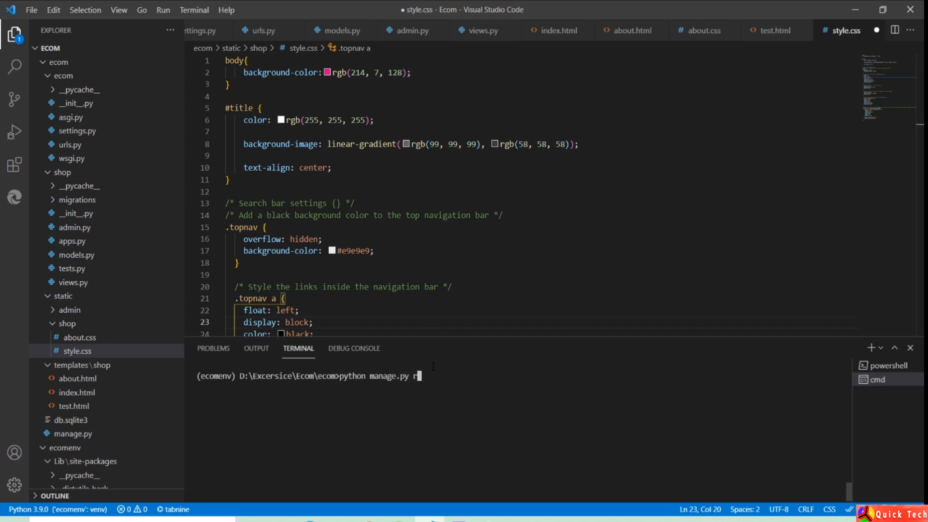
type("unseerver")
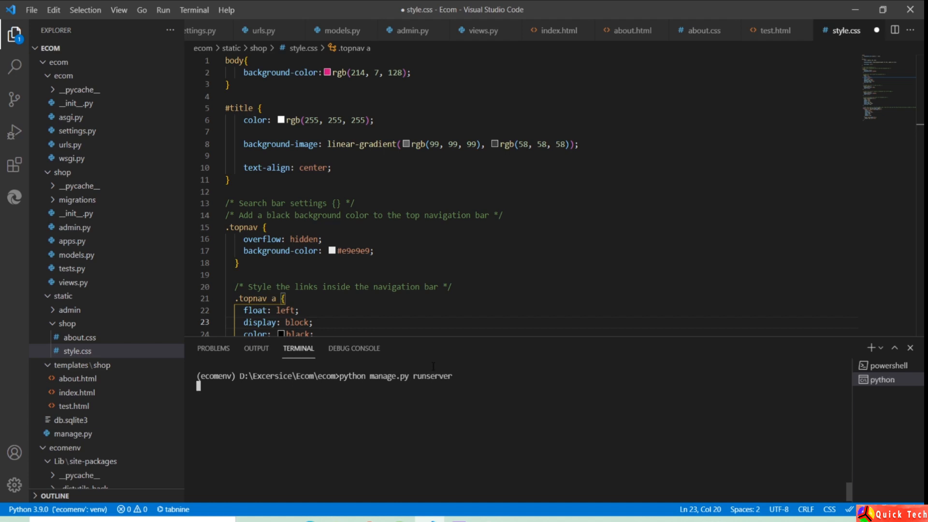
key("enter")
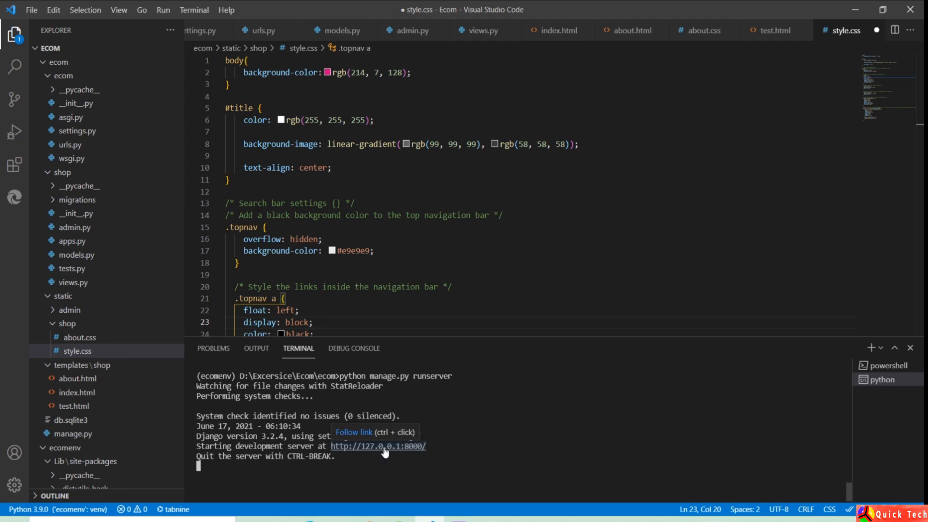
left_click(377, 445)
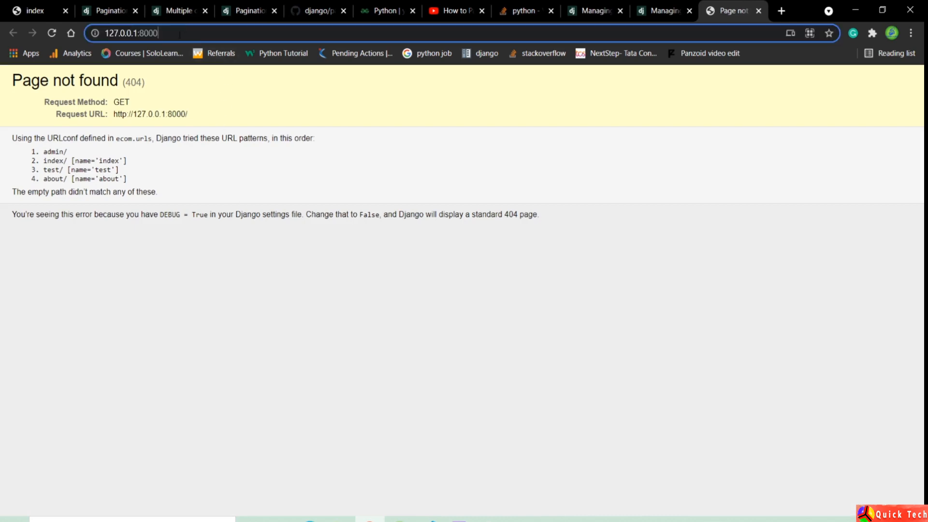
- Load 127.0.0.1:8000/index to reach the shop index page
type("/index/")
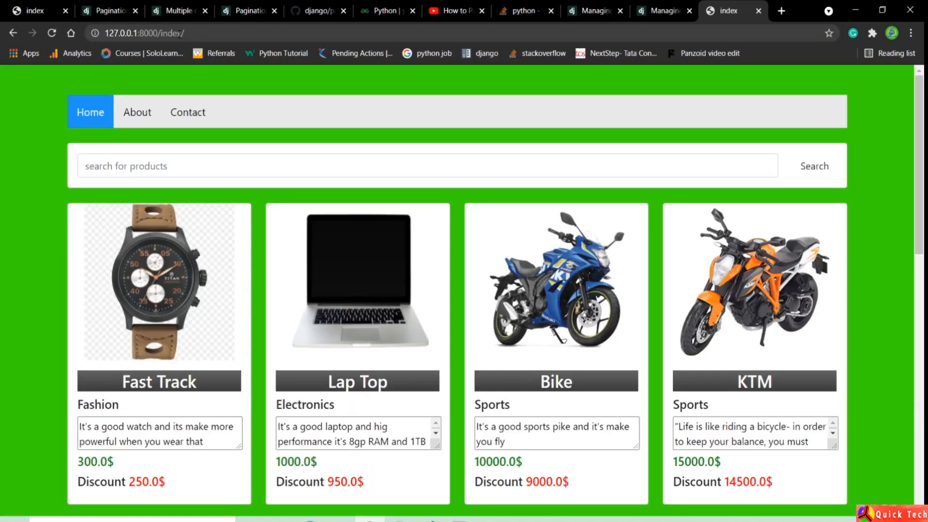
mouse_move(156, 200)
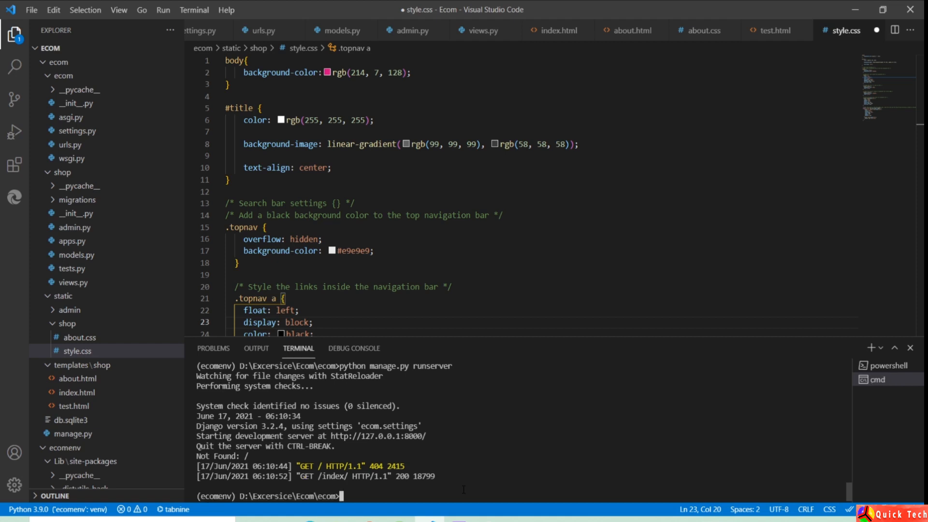
- Restart the server with python manage.py runserver 3000
type("python manage.py runs")
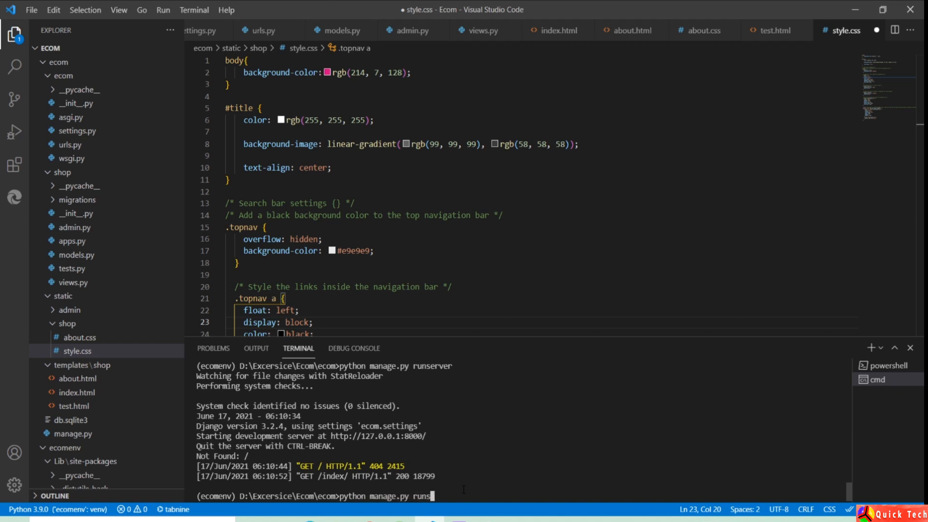
type("erver")
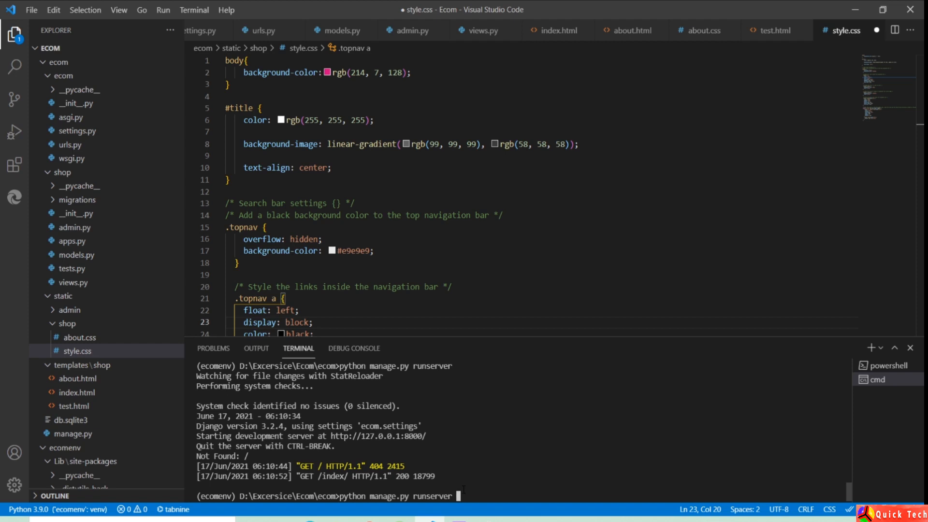
type("3000")
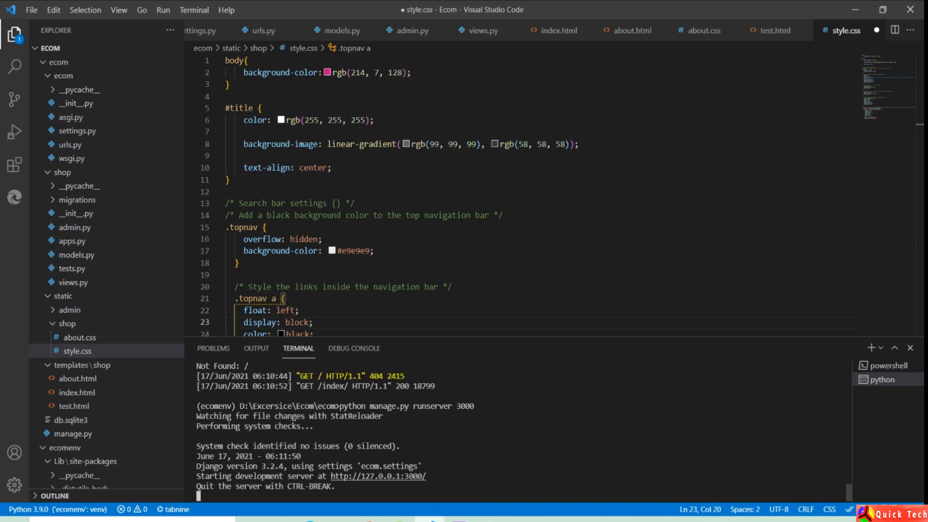
mouse_move(378, 476)
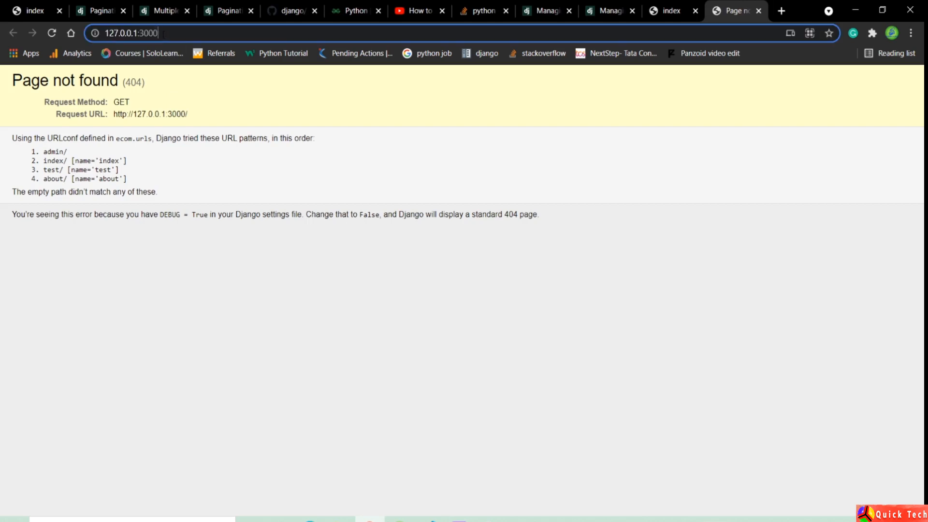
- Load 127.0.0.1:3000/index so the terminal logs the index and style.css requests
type("/index/")
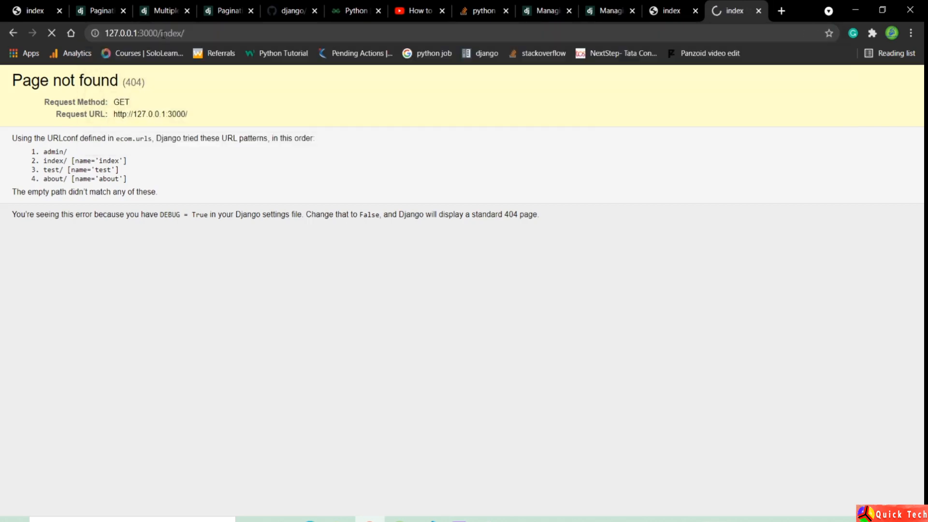
left_click(51, 33)
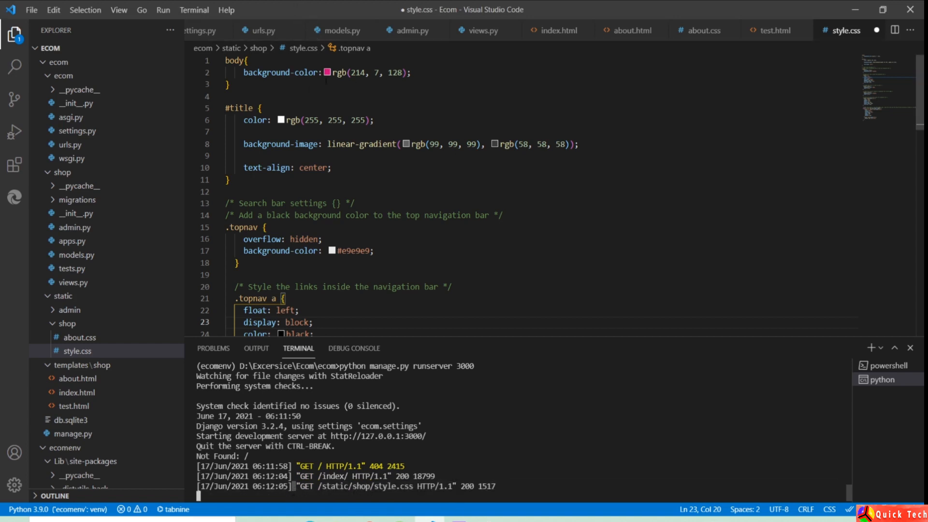
- Change the body background-color in style.css to yellow-green rgb(152, 214, 7)
left_click(326, 73)
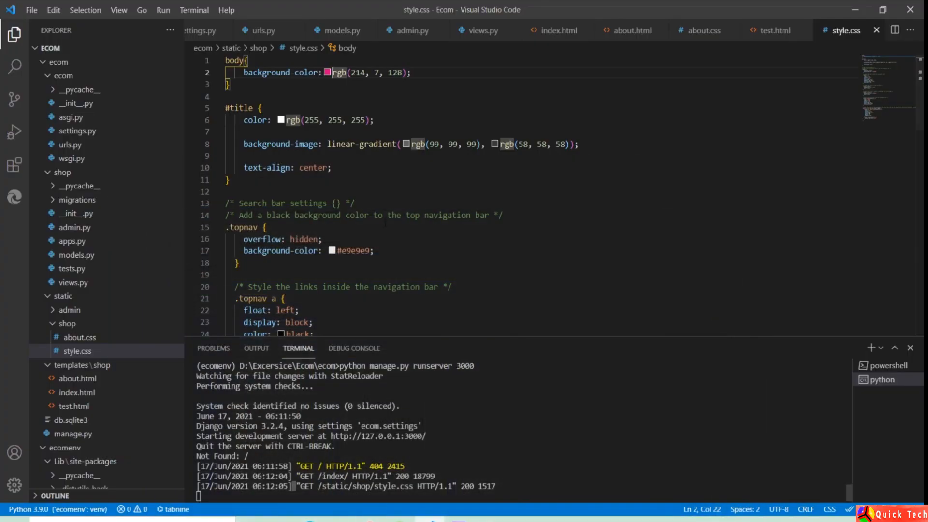
left_click(329, 72)
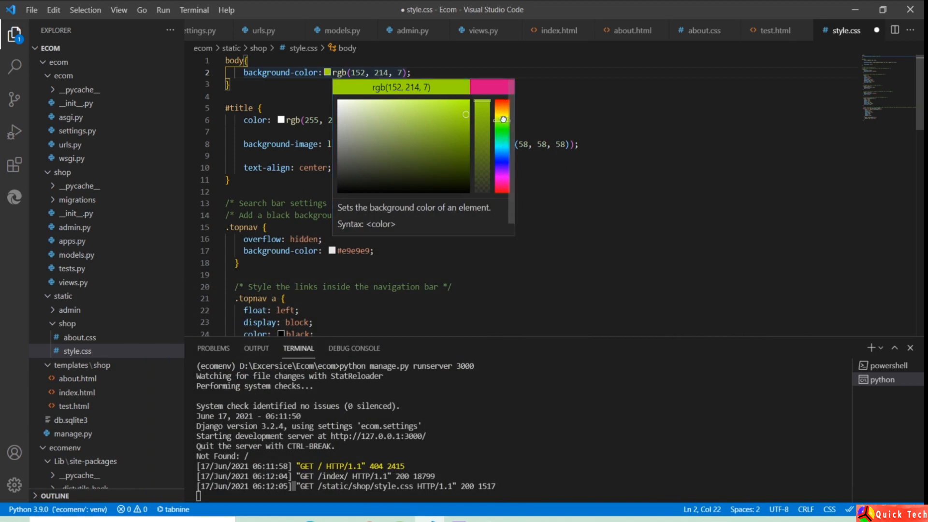
left_click_drag(501, 118, 492, 111)
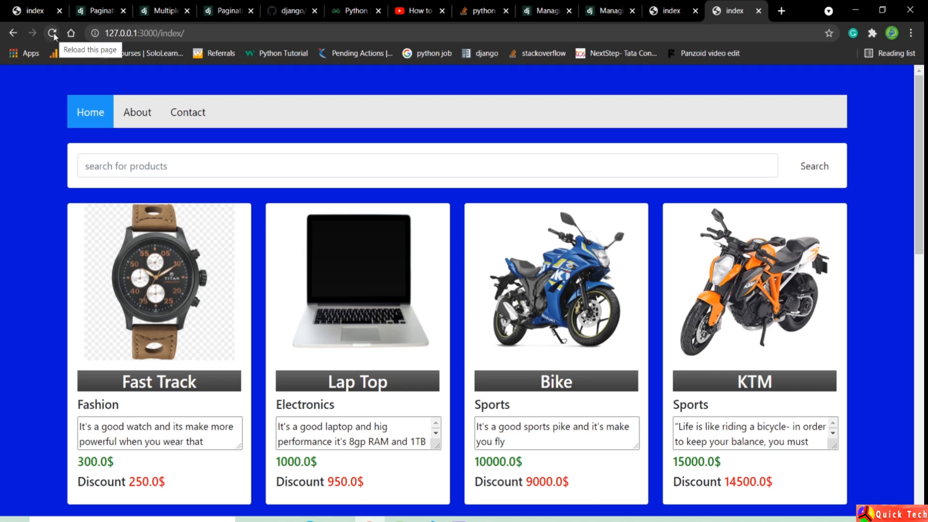
- Reload the port 3000 index page so it renders the new orange-yellow background
left_click(53, 33)
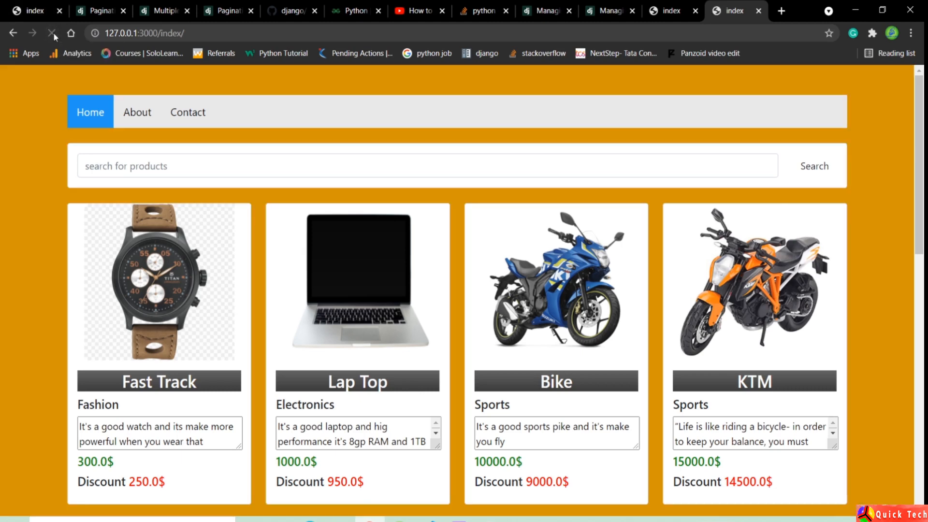
left_click(52, 33)
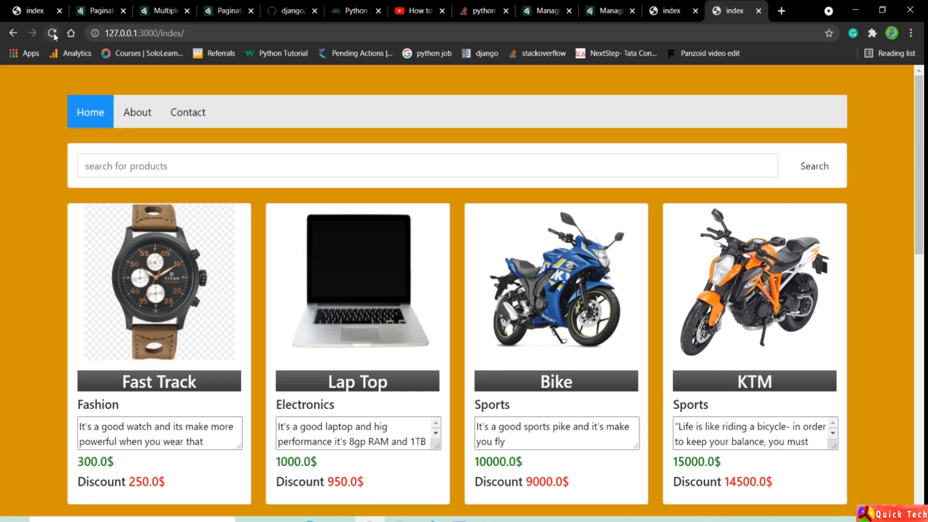
mouse_move(28, 11)
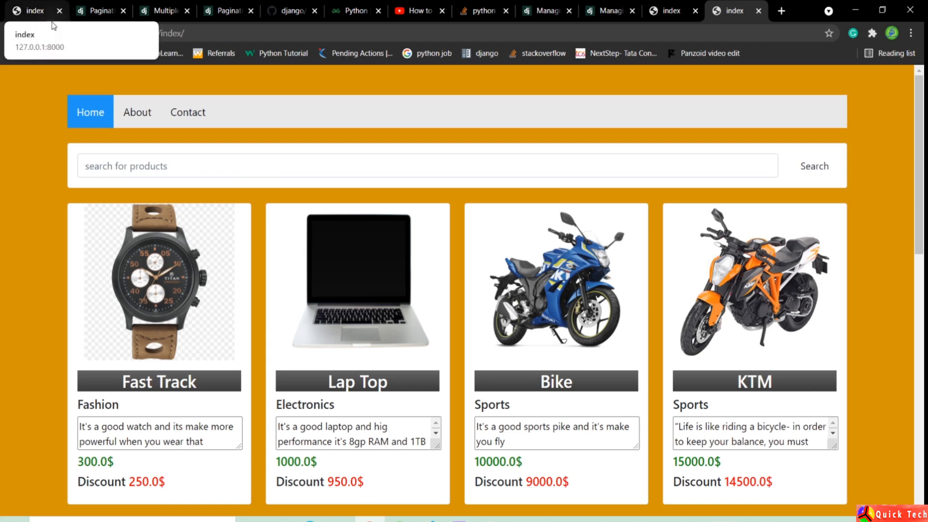